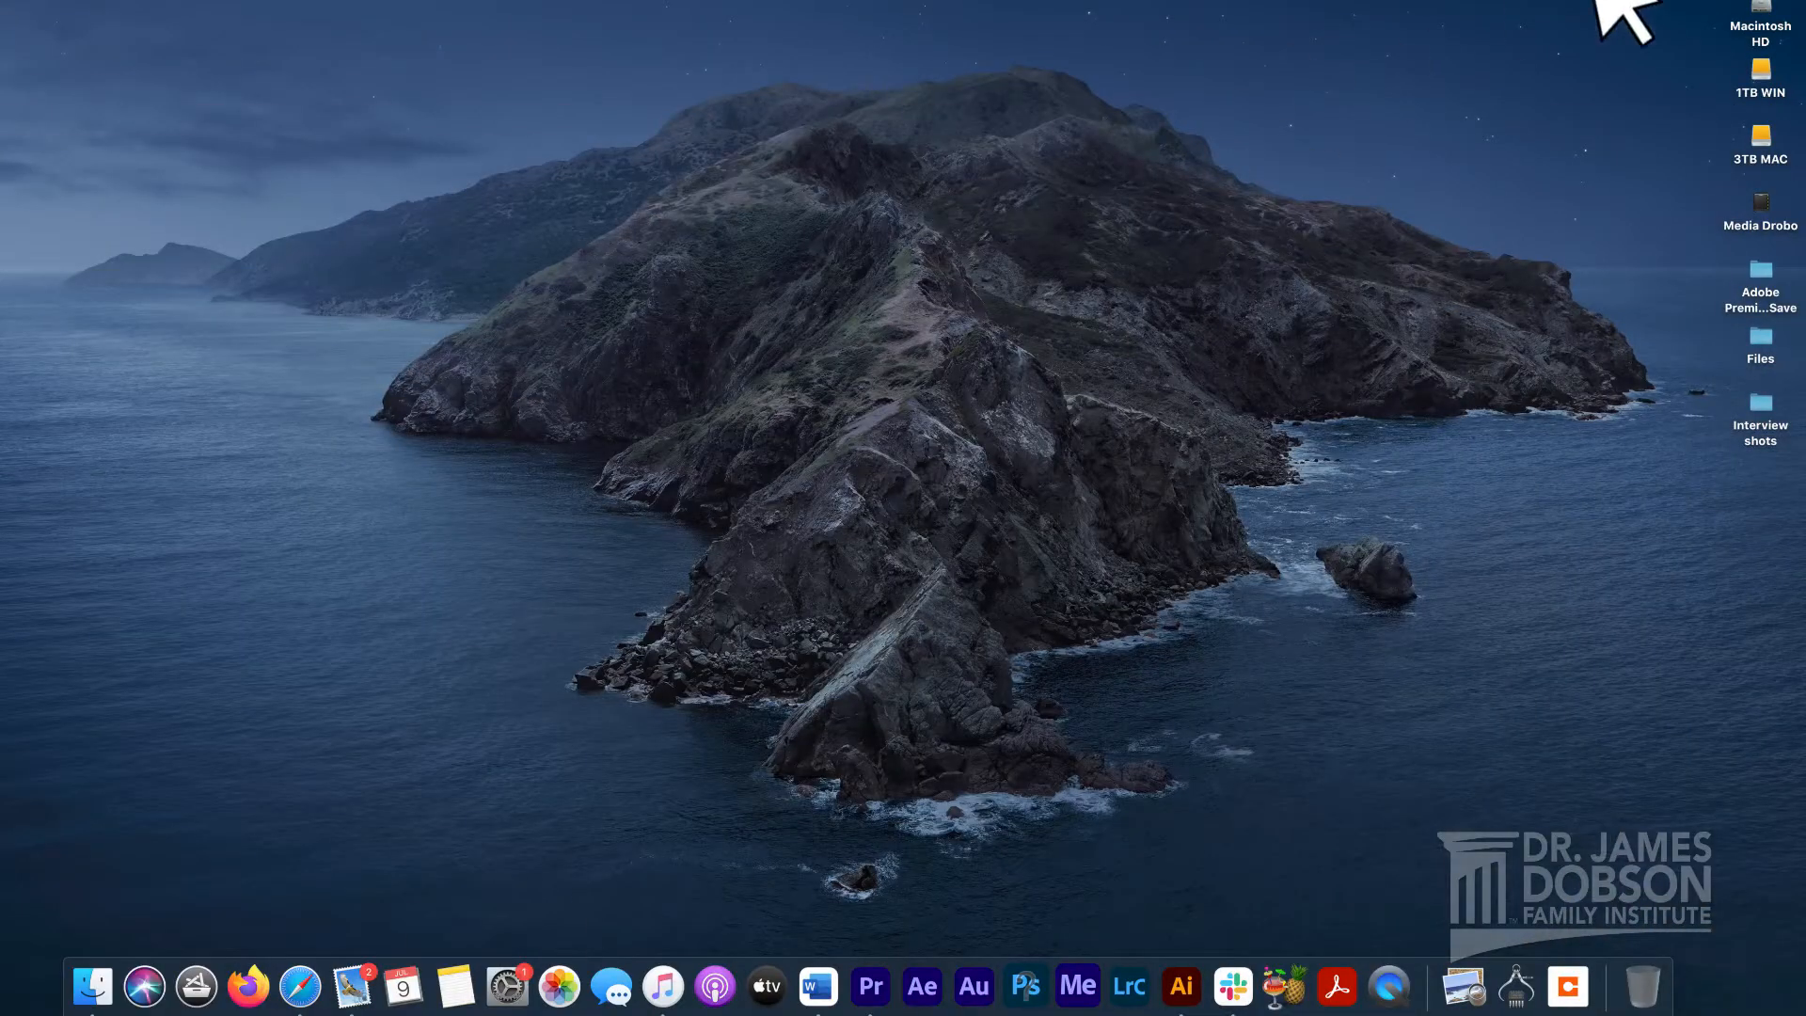
mouse_move(149, 52)
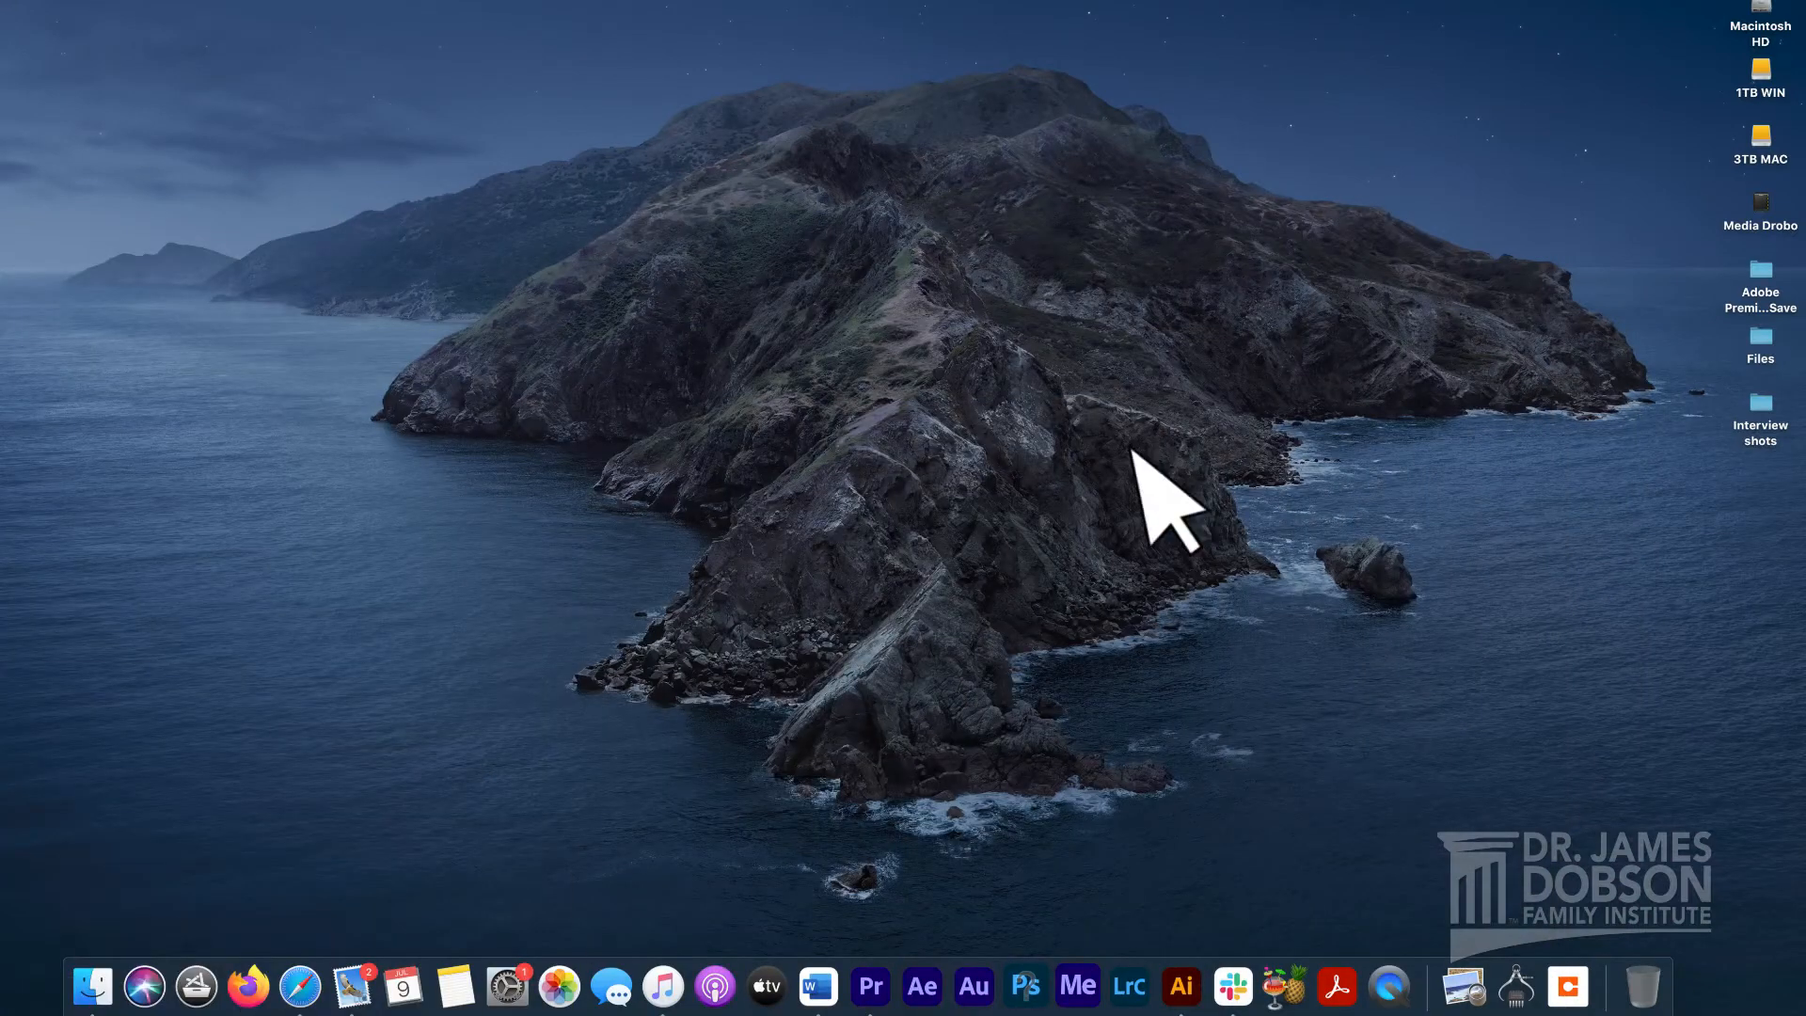
mouse_move(11, 1006)
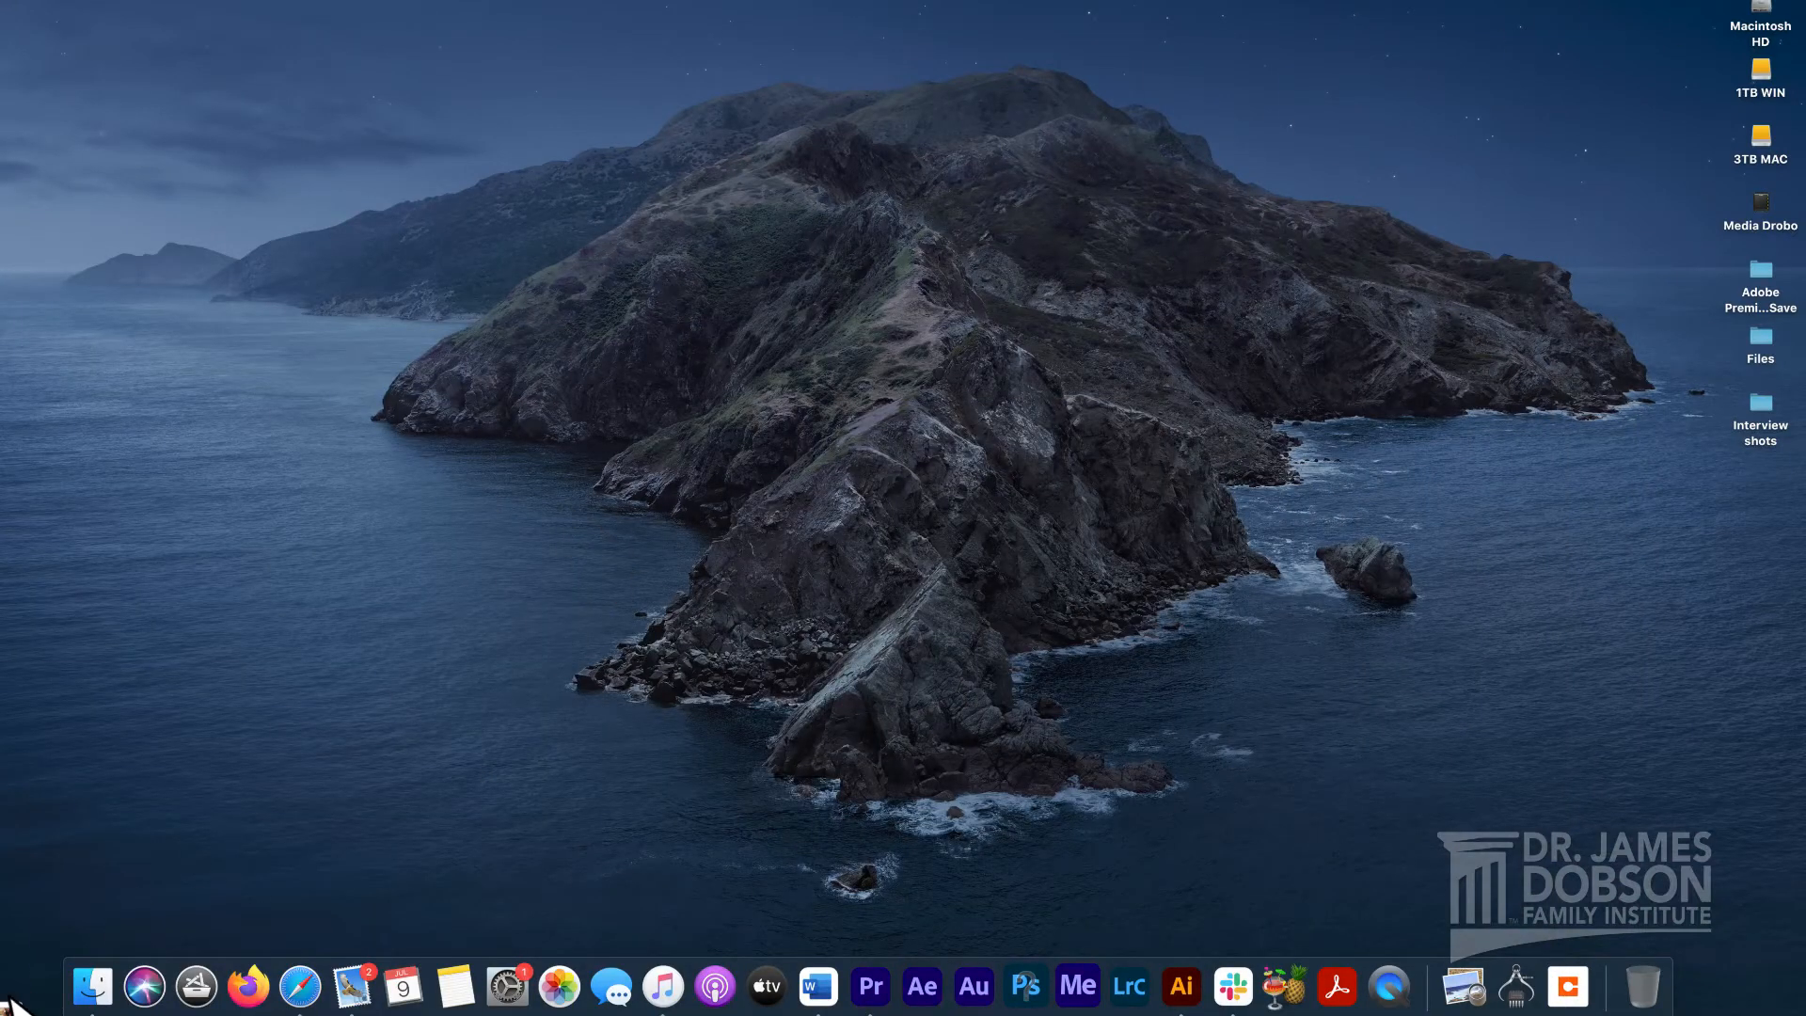